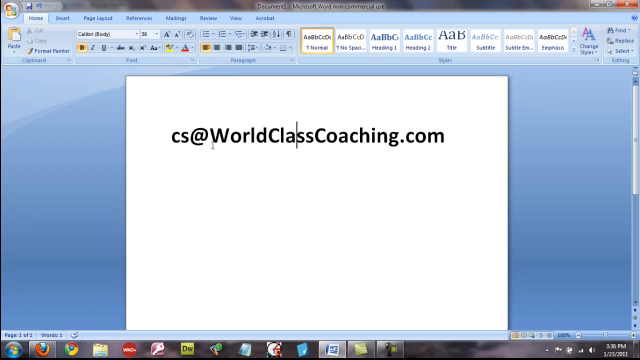
mouse_move(428, 162)
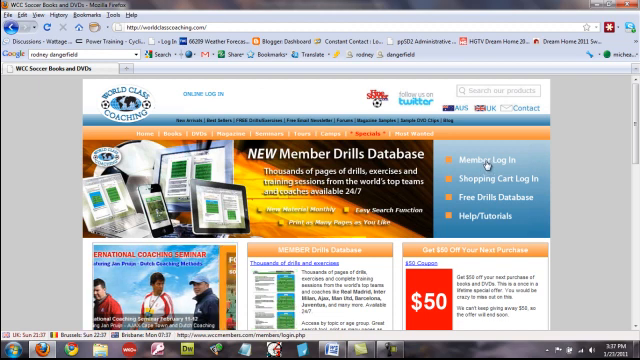
- Log in through Member Log In with email and password to reach Account Home
click(492, 156)
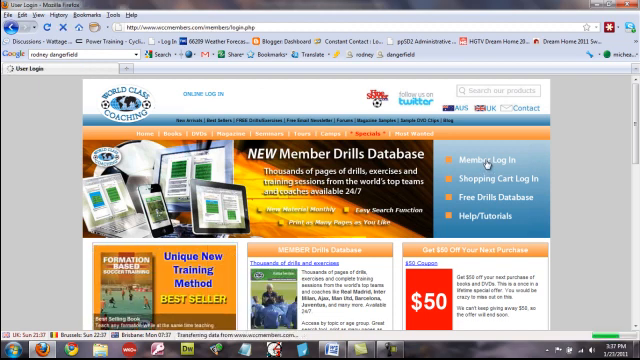
click(488, 156)
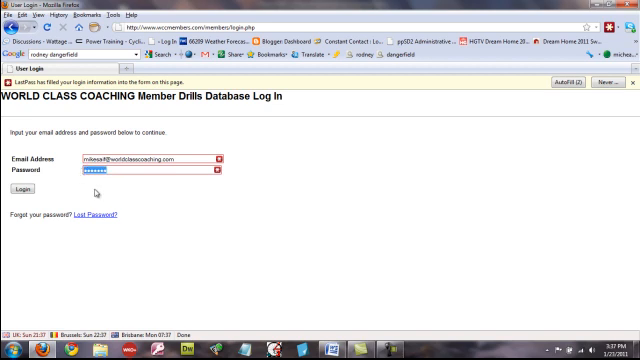
click(24, 190)
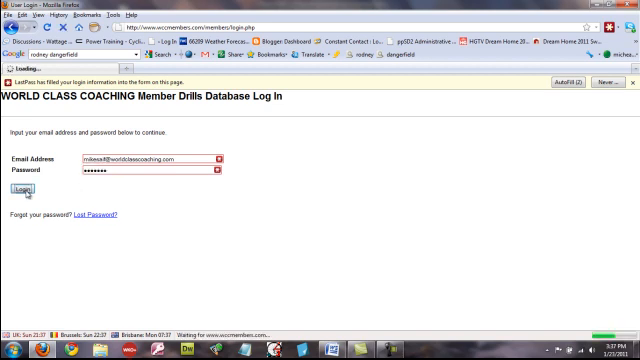
click(22, 190)
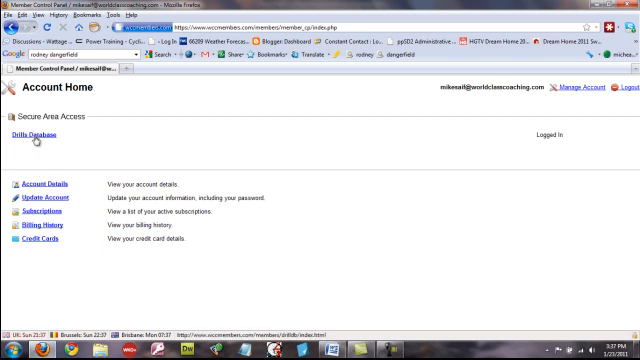
- Enter the Drills Database and scroll past the instructions to the Magazines thumbnails
click(36, 134)
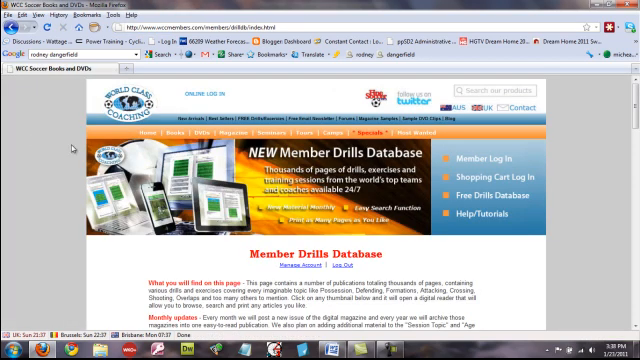
scroll(down, 3)
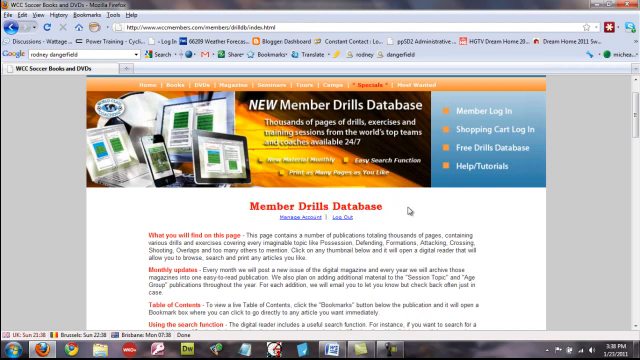
scroll(down, 3)
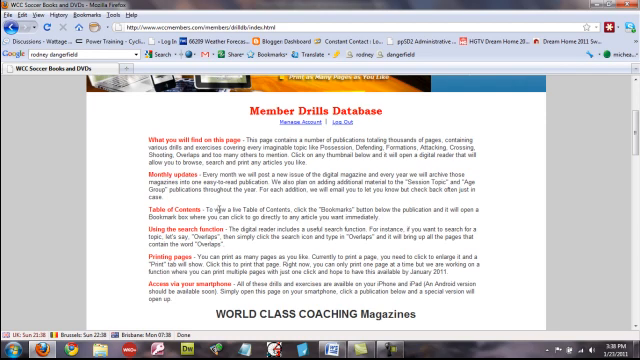
scroll(down, 3)
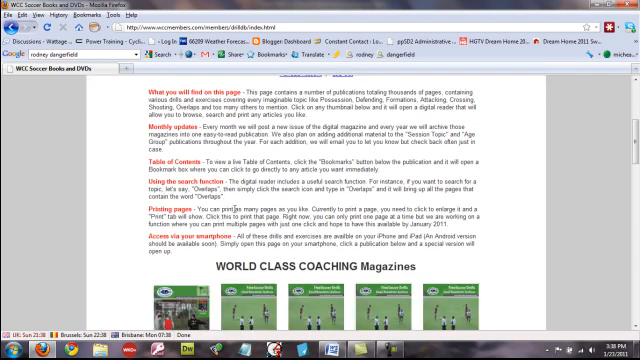
scroll(down, 3)
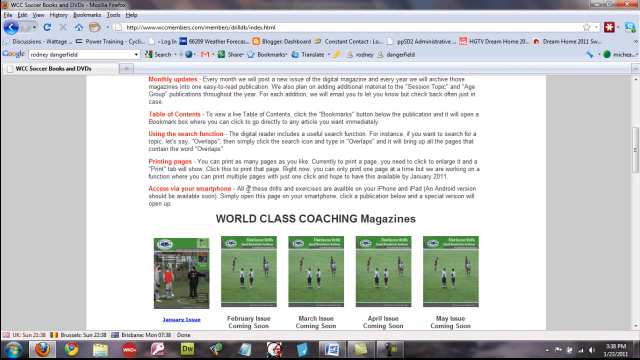
scroll(down, 3)
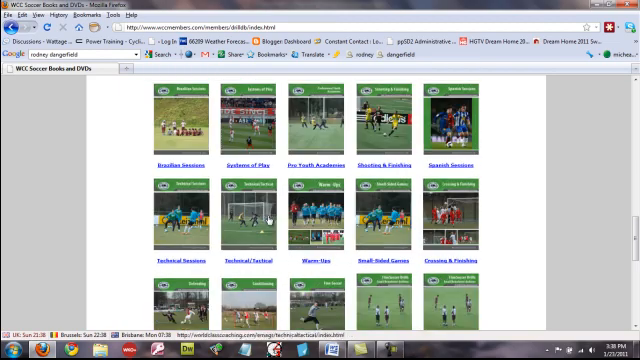
- Scroll down through the publication thumbnails and Session Topics collections
scroll(down, 3)
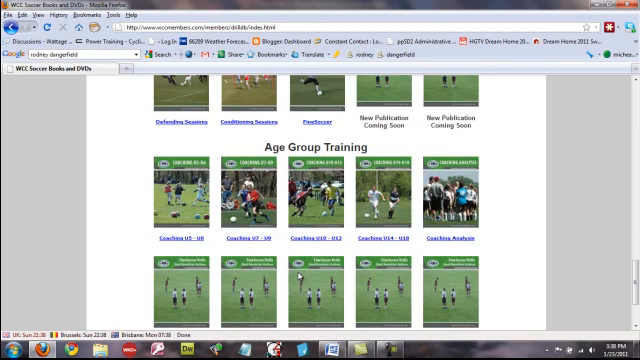
scroll(down, 3)
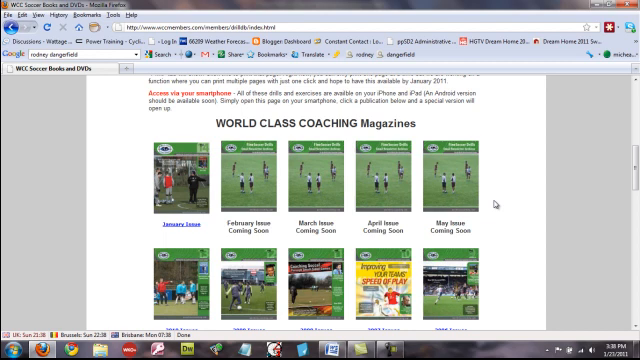
scroll(down, 3)
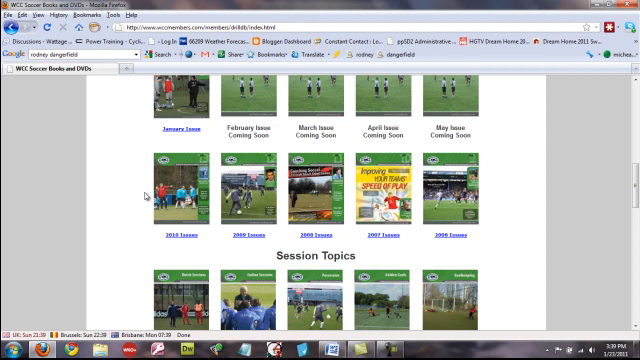
scroll(down, 3)
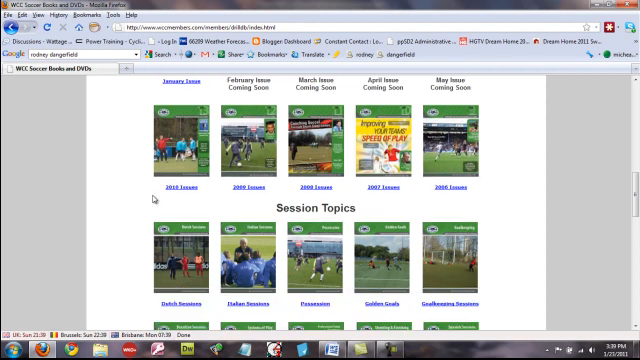
scroll(down, 3)
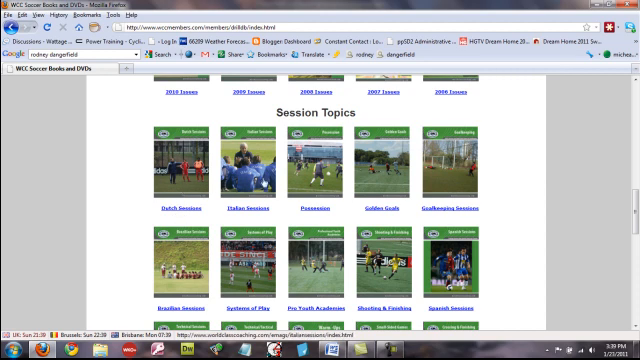
mouse_move(428, 184)
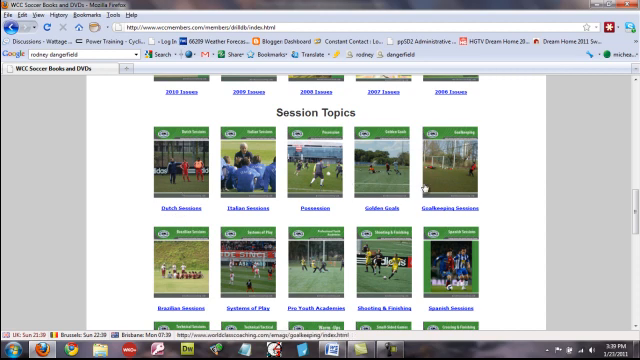
scroll(down, 3)
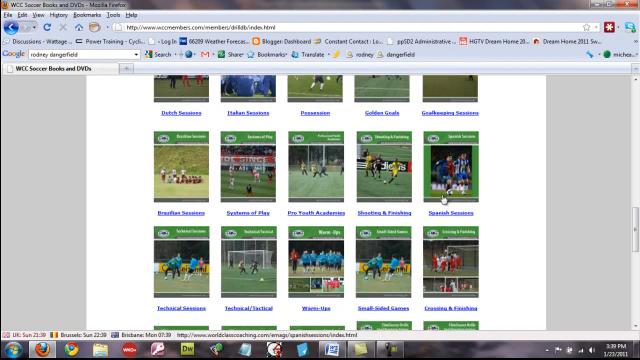
- Continue down past Age Group Training to the Magazines section with the January issue
scroll(down, 3)
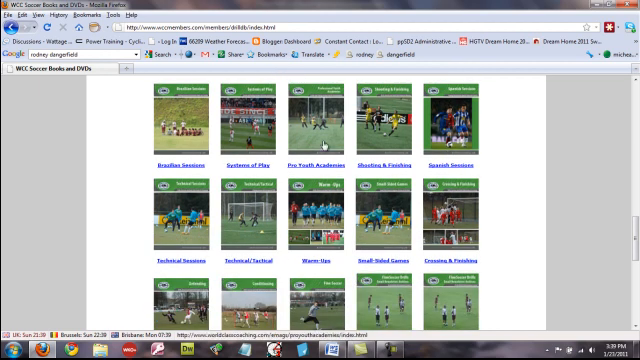
scroll(down, 3)
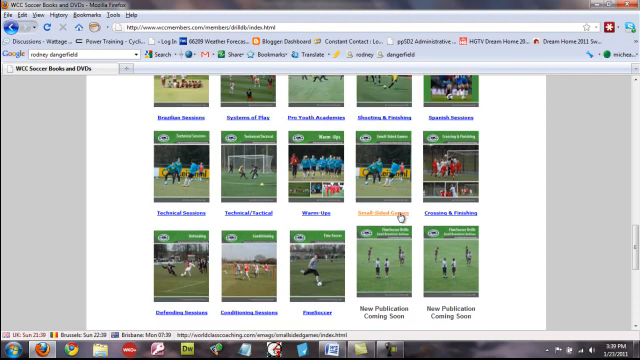
scroll(down, 3)
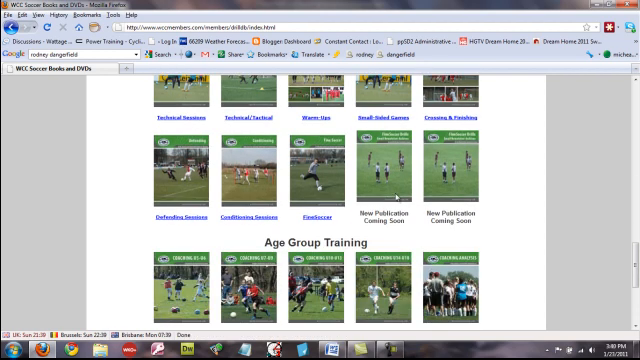
scroll(down, 3)
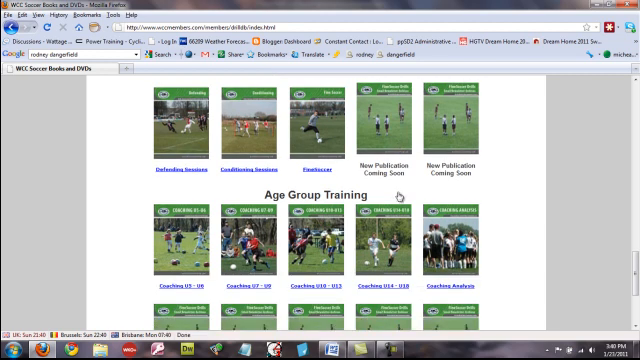
scroll(down, 3)
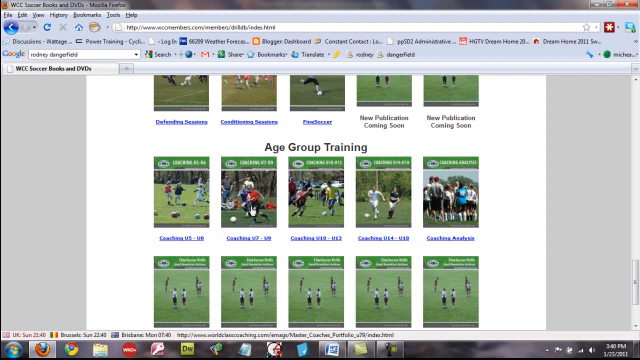
scroll(down, 3)
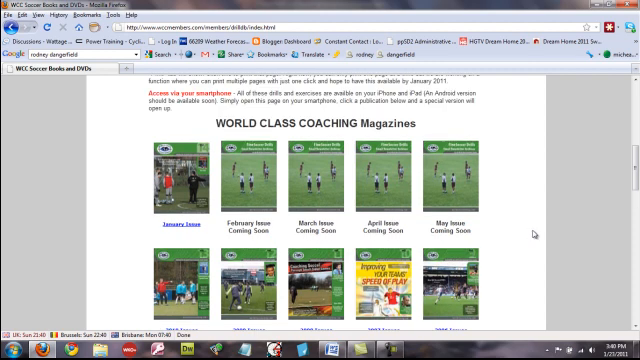
mouse_move(536, 236)
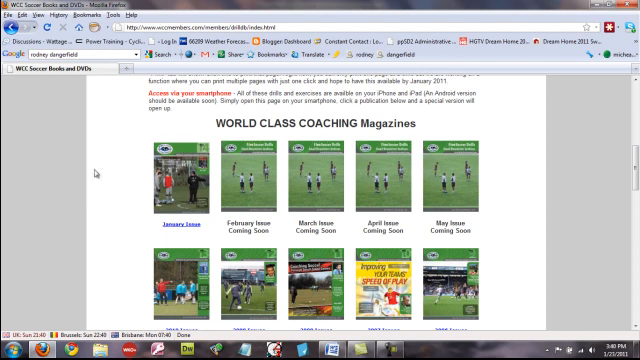
- Scroll to the January issue thumbnail to open it as a flipbook magazine
scroll(down, 3)
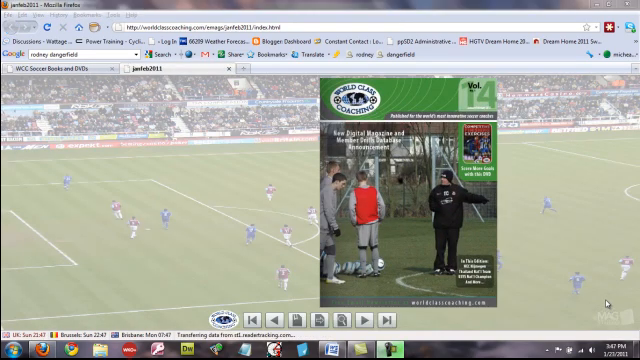
mouse_move(304, 184)
text(s)
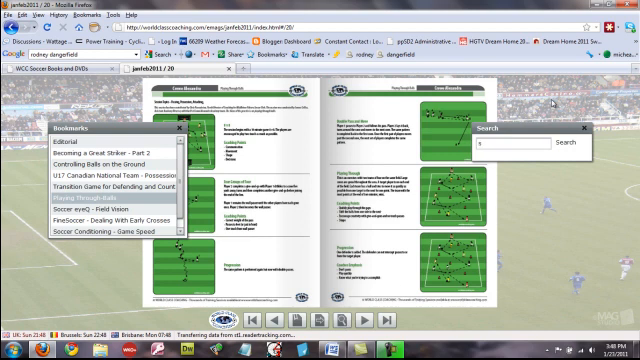
- Search the magazine for 'hoo' in the viewer's Search panel beside the bookmarks
text(hoo)
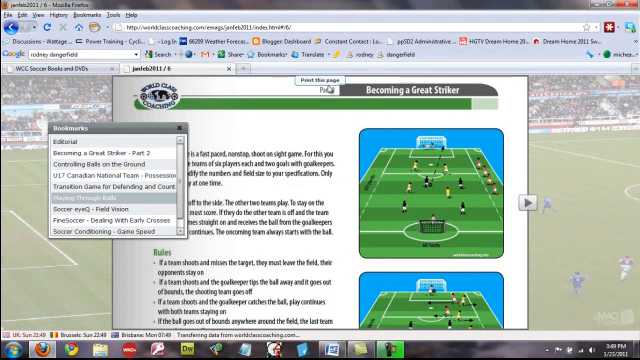
- Scroll the magnified Becoming a Great Striker page to read further down
scroll(down, 3)
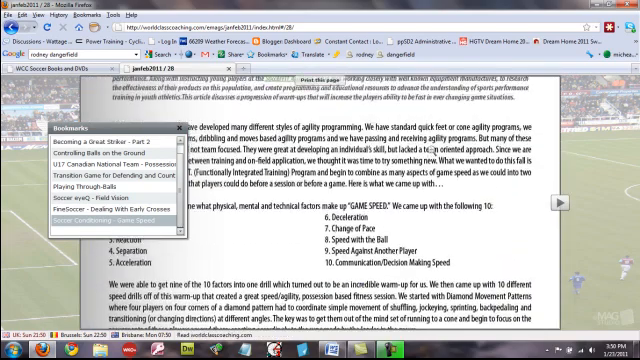
- Scroll within the magnified speed and agility article down to the player photos
scroll(down, 3)
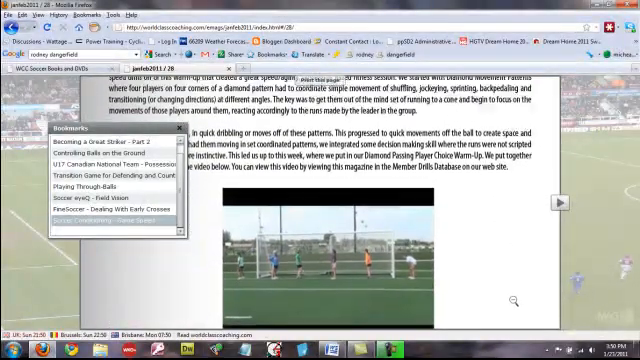
scroll(down, 3)
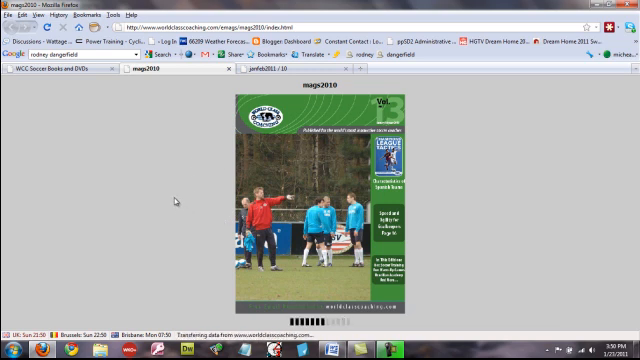
mouse_move(176, 216)
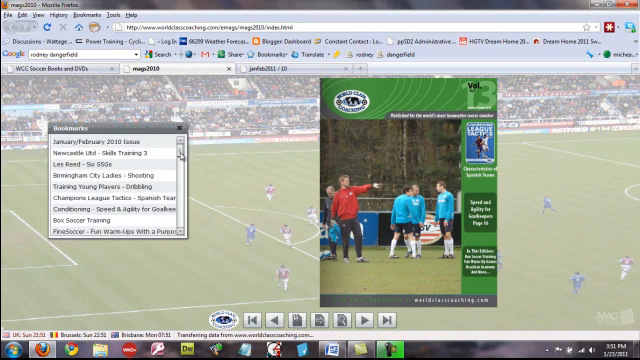
- Scroll through the mag2010 issue's bookmarks list of article titles
scroll(down, 3)
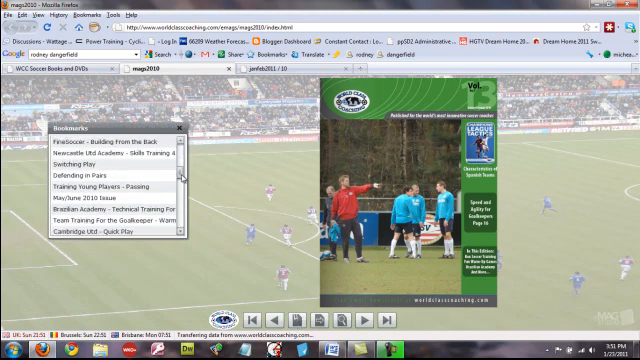
scroll(down, 3)
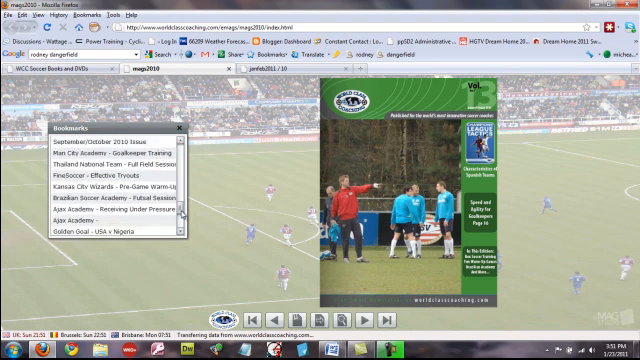